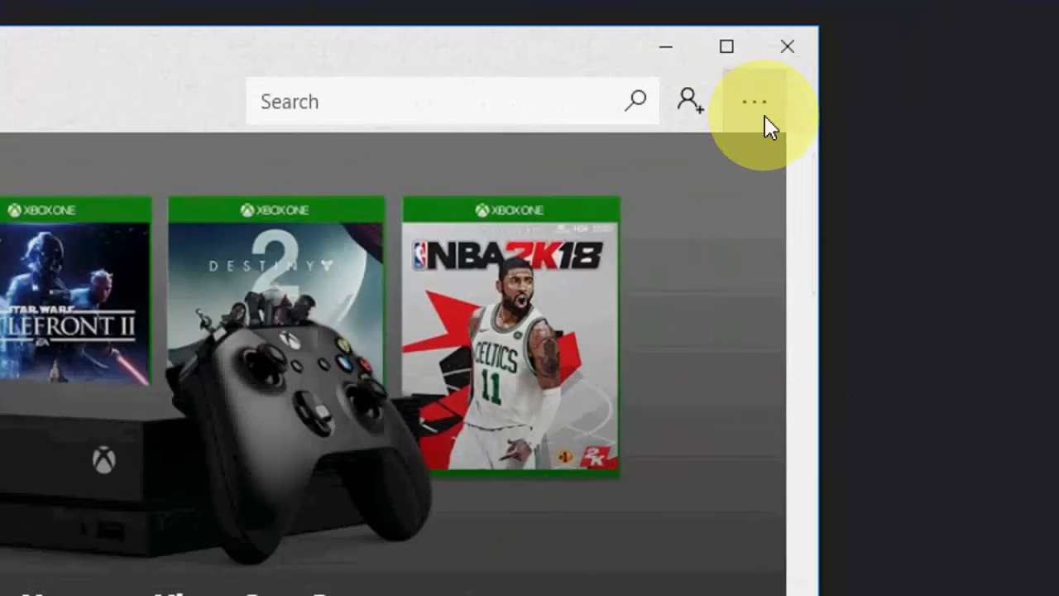
Go to Downloads and updates from the Store's '...' menu
{"action": "left_click", "coordinate": [753, 100]}
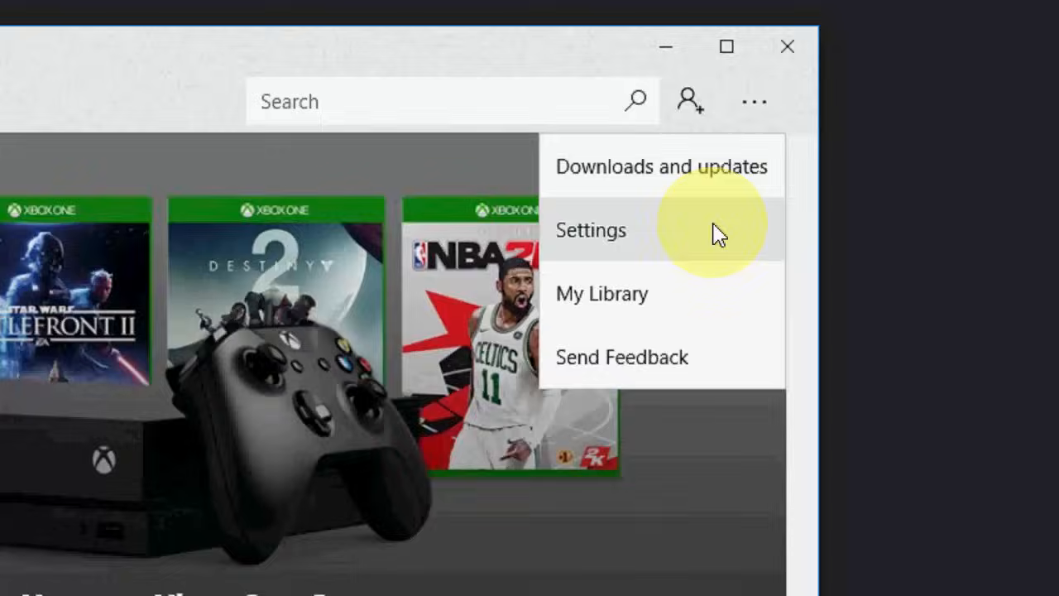
{"action": "left_click", "coordinate": [590, 229]}
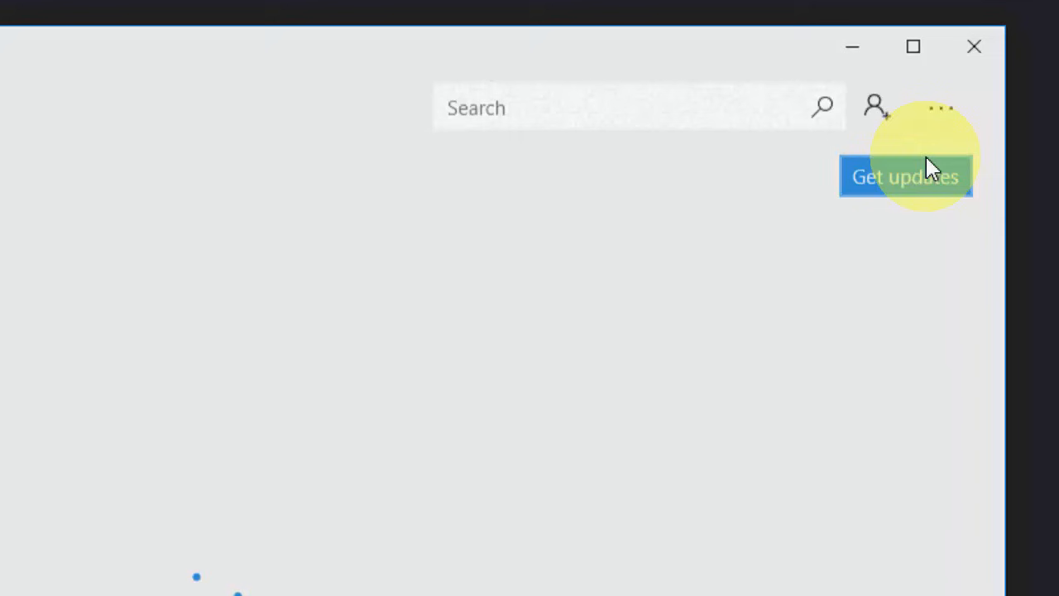
{"action": "left_click", "coordinate": [906, 176]}
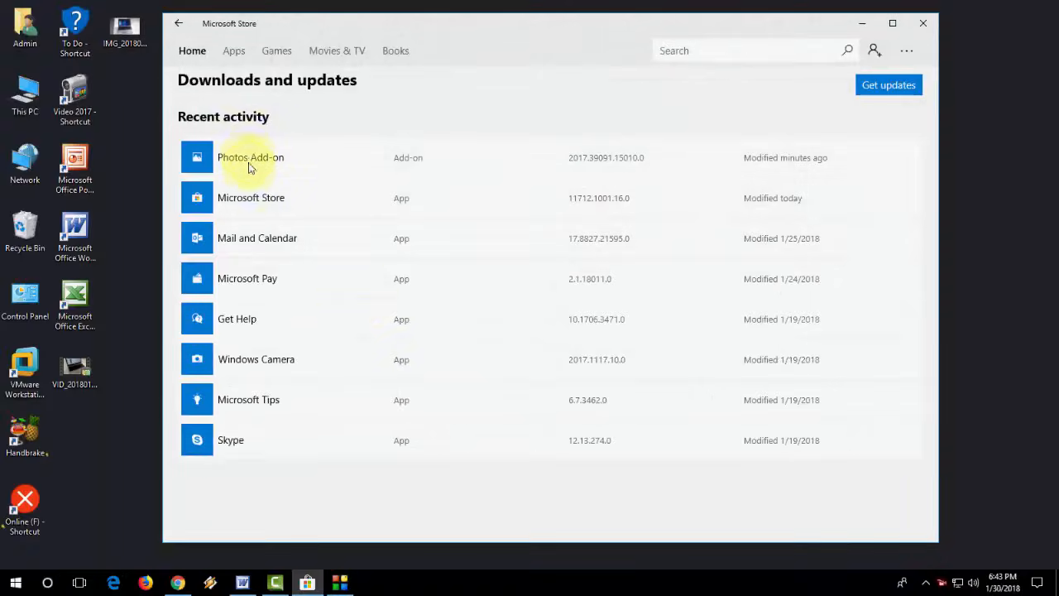
{"action": "mouse_move", "coordinate": [276, 436]}
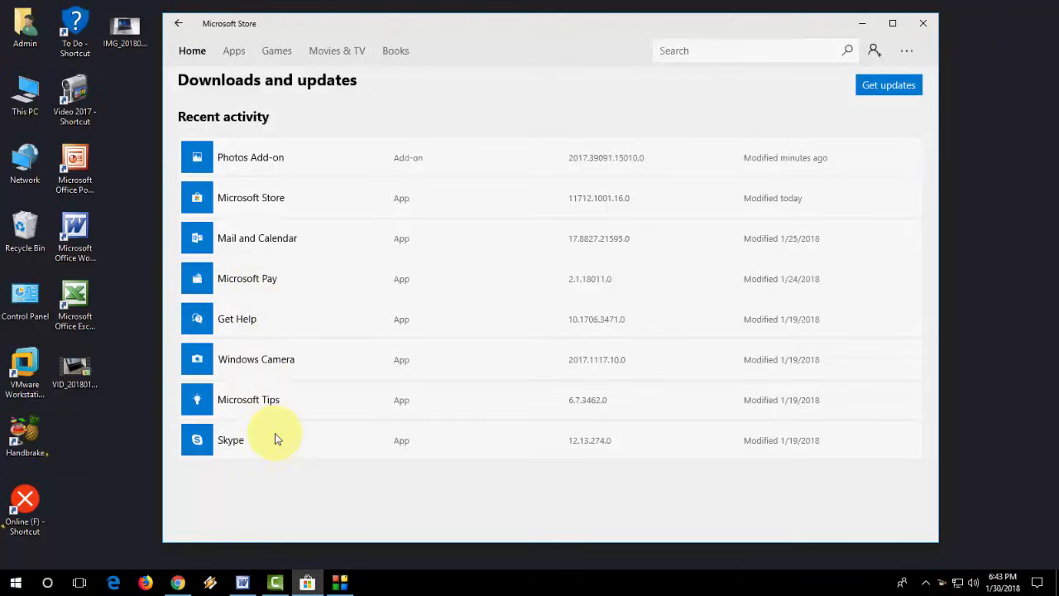
{"action": "mouse_move", "coordinate": [478, 176]}
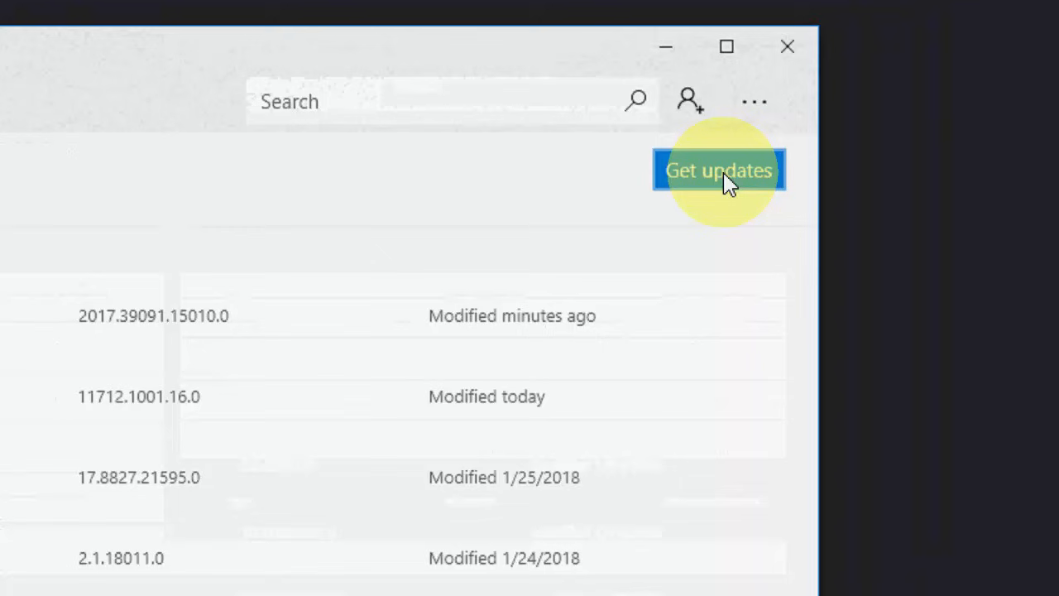
{"action": "left_click", "coordinate": [714, 169]}
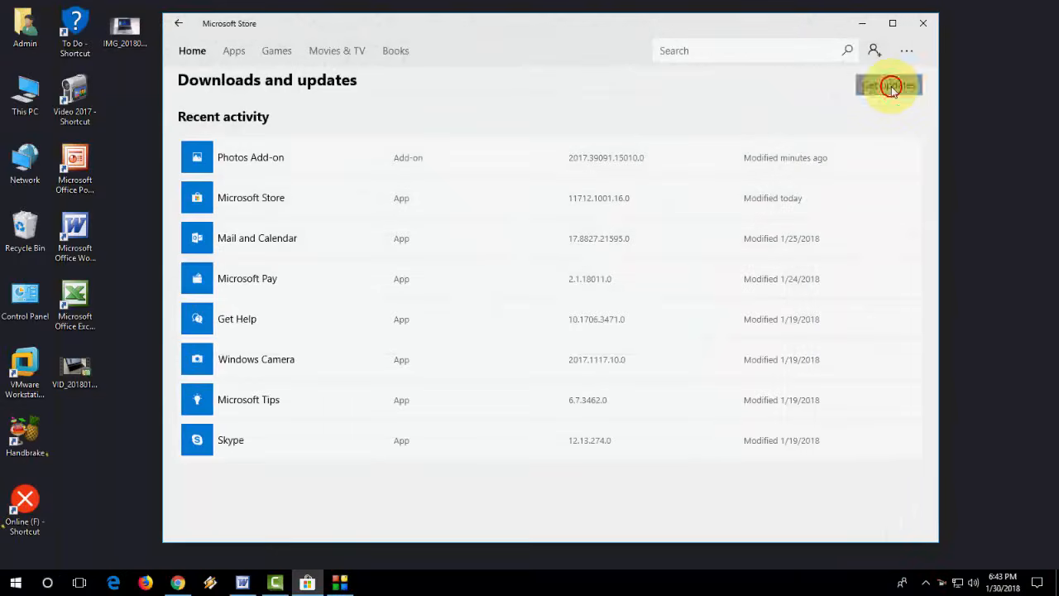
Get updates to download Skype and OneNote, then scroll to view recent activity
{"action": "left_click", "coordinate": [893, 85]}
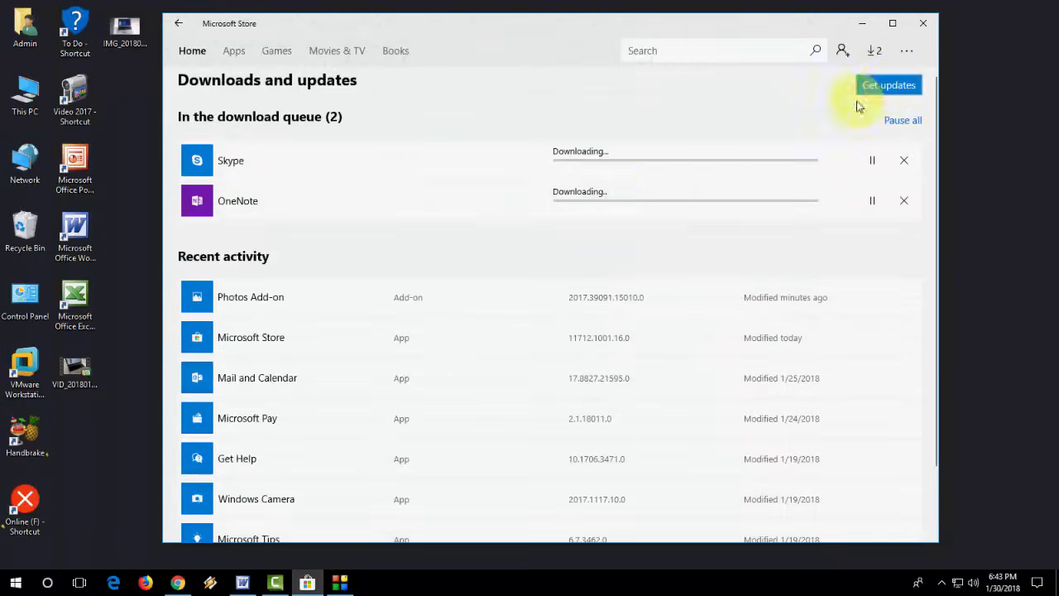
{"action": "mouse_move", "coordinate": [321, 130]}
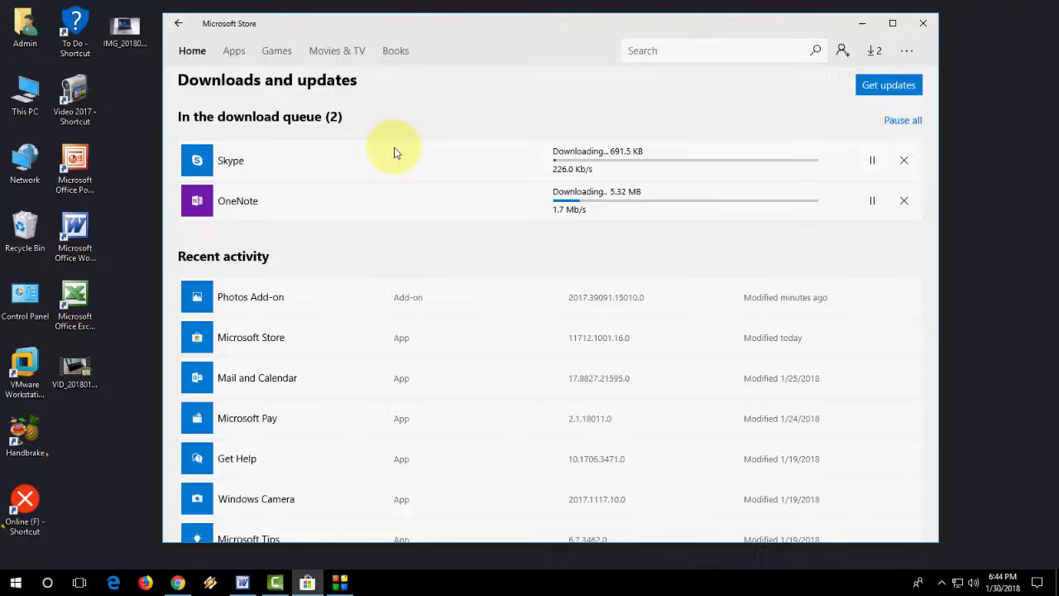
{"action": "scroll", "scroll_direction": "down", "scroll_amount": 3}
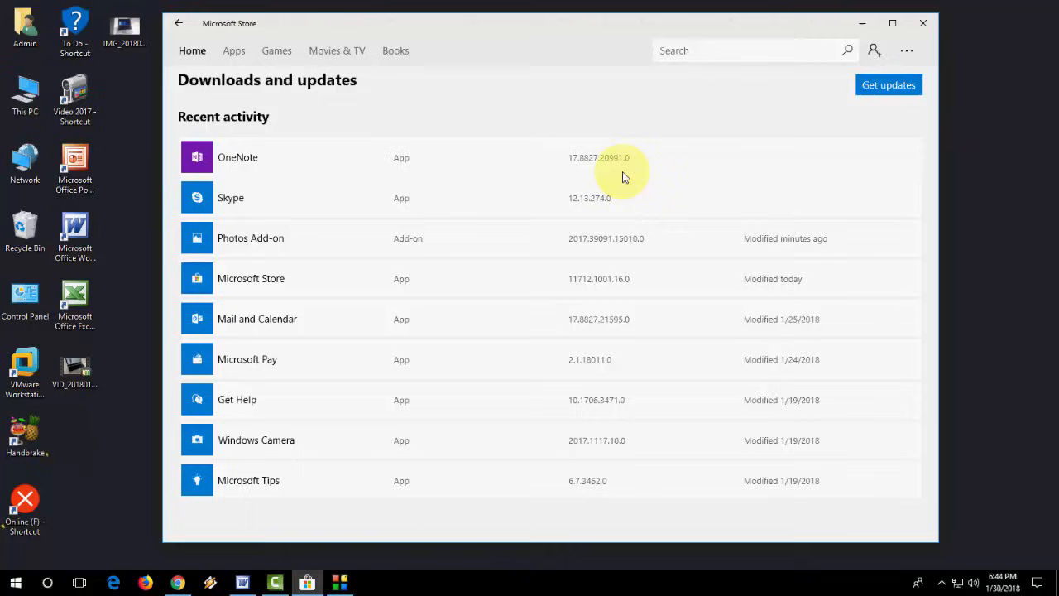
Check for updates again until 'You're good to go' appears, reviewing recent activity
{"action": "left_click", "coordinate": [888, 84]}
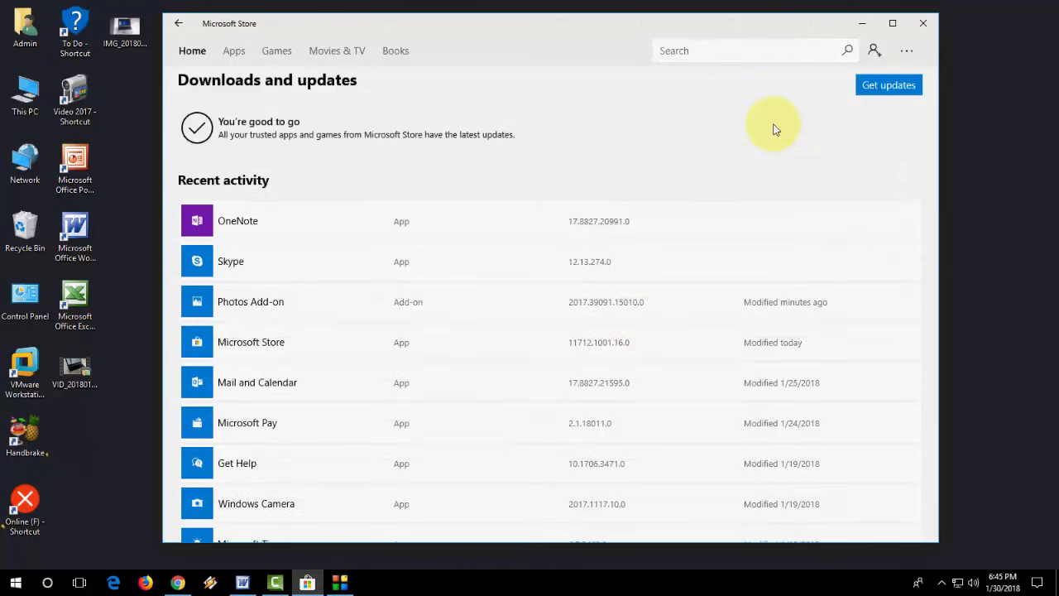
{"action": "scroll", "scroll_direction": "down", "scroll_amount": 3}
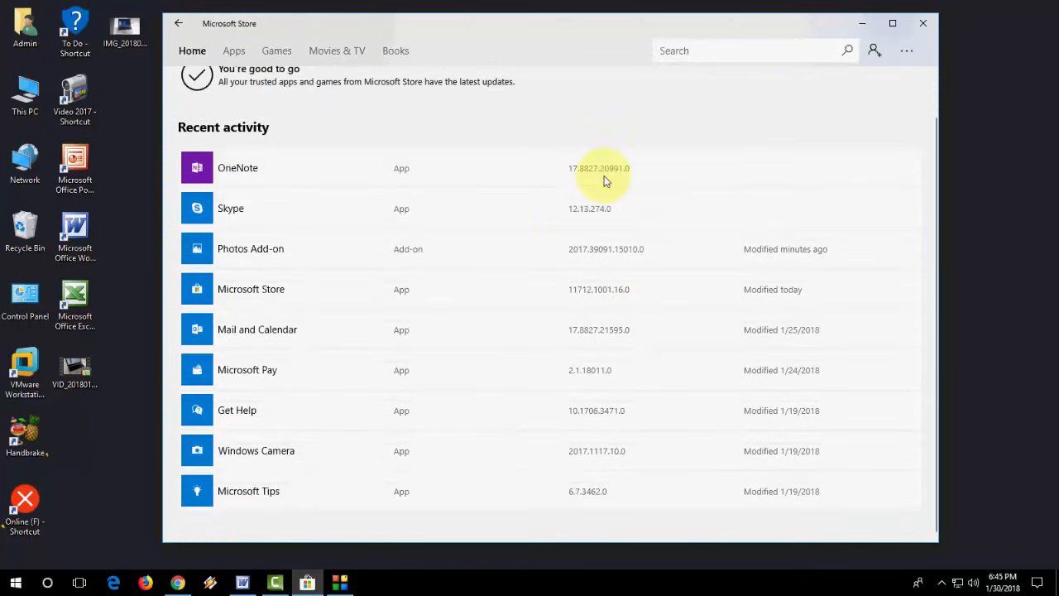